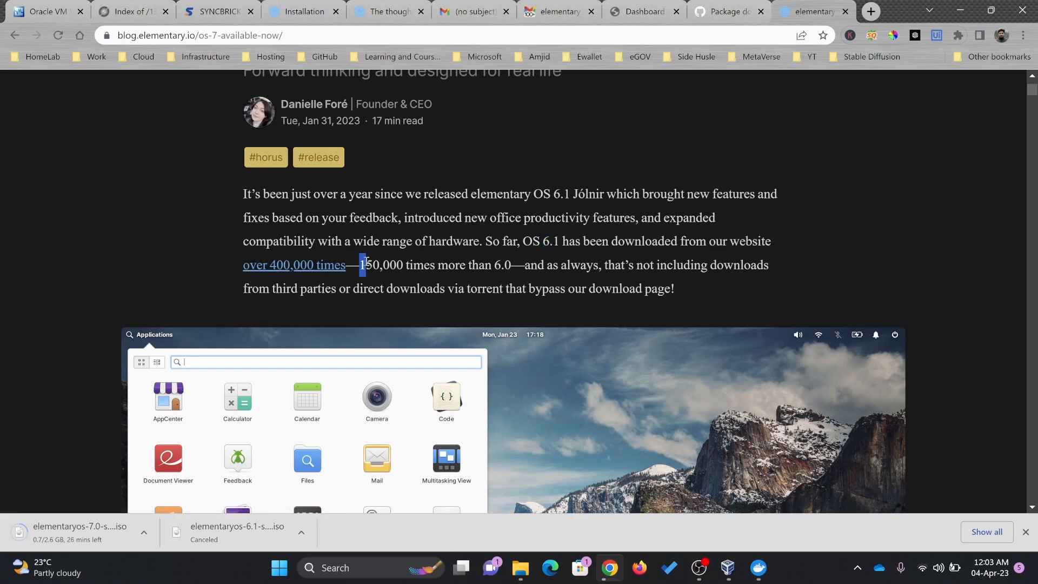
Start the elementary OS 7.0 ISO download and scroll the site's recent update blog posts.
{"action": "left_click_drag", "start_coordinate": [360, 265], "coordinate": [493, 265]}
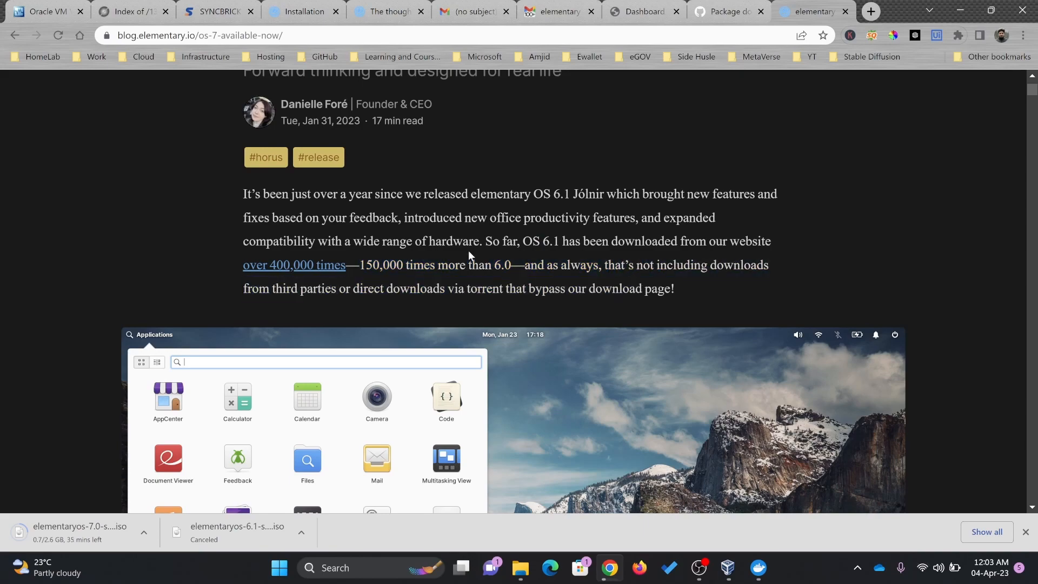
{"action": "scroll", "scroll_direction": "down", "scroll_amount": 3}
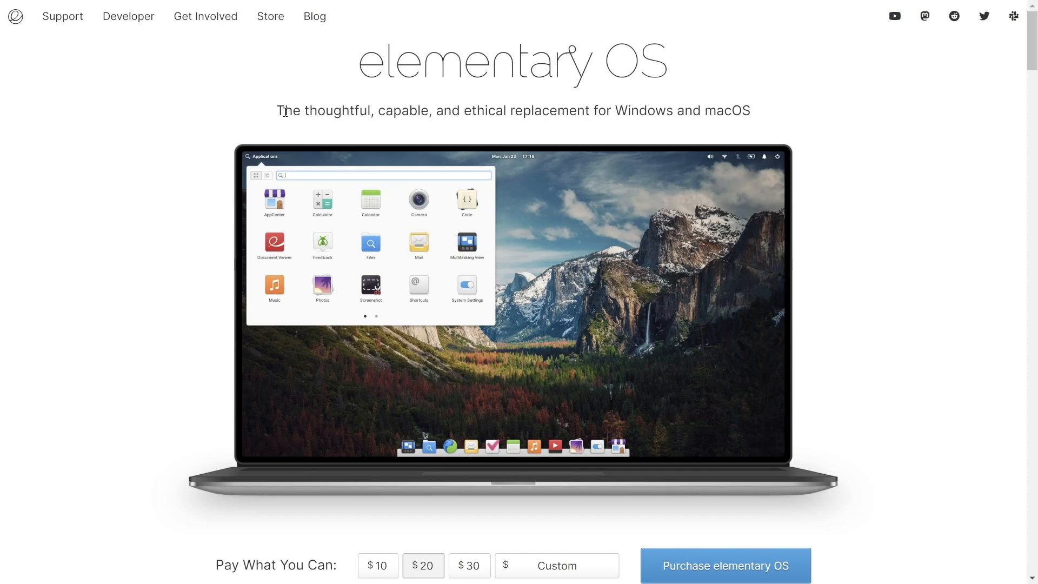
{"action": "mouse_move", "coordinate": [733, 117]}
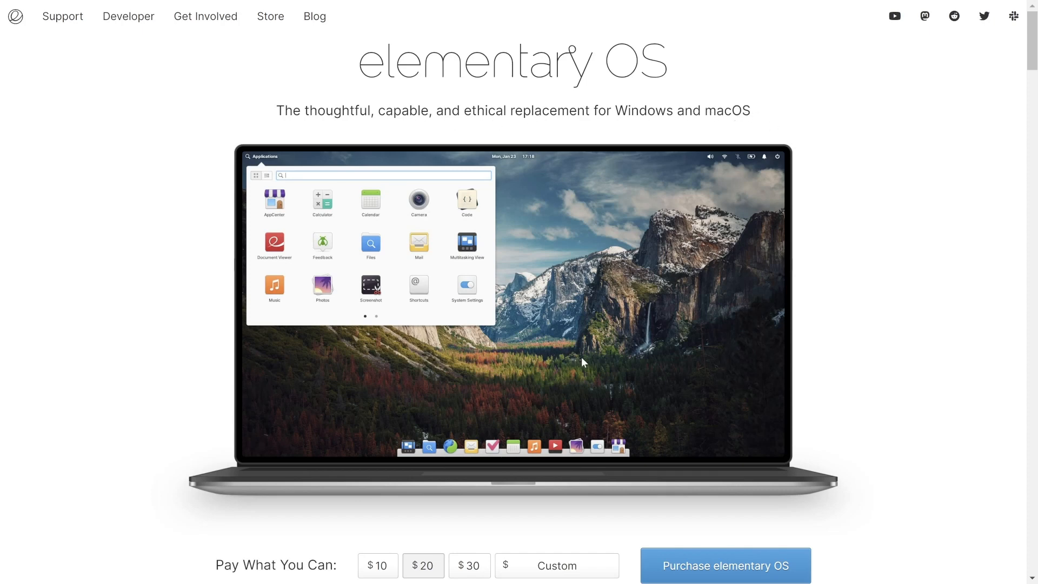
{"action": "scroll", "scroll_direction": "down", "scroll_amount": 3}
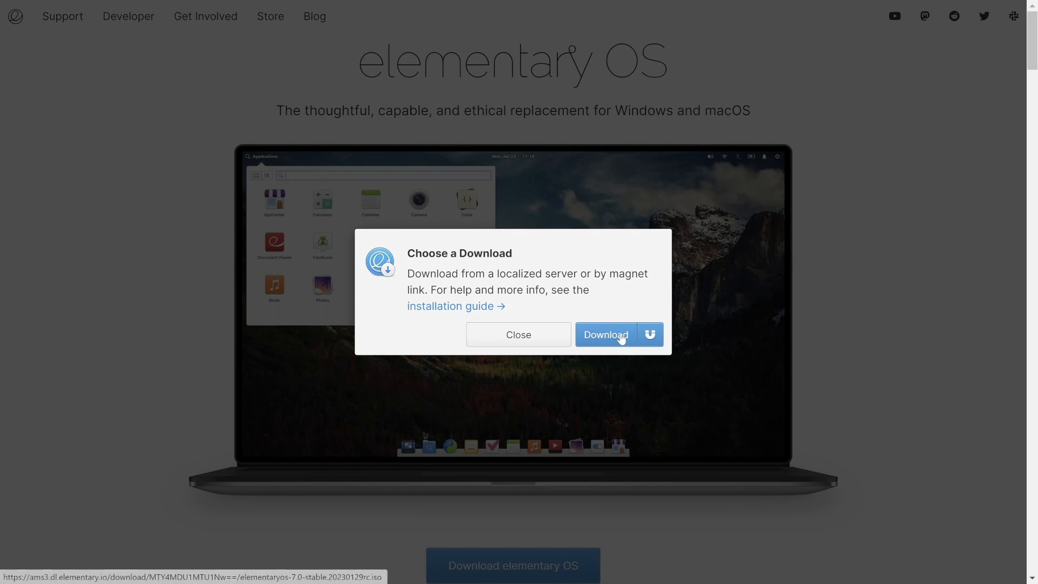
{"action": "mouse_move", "coordinate": [619, 338]}
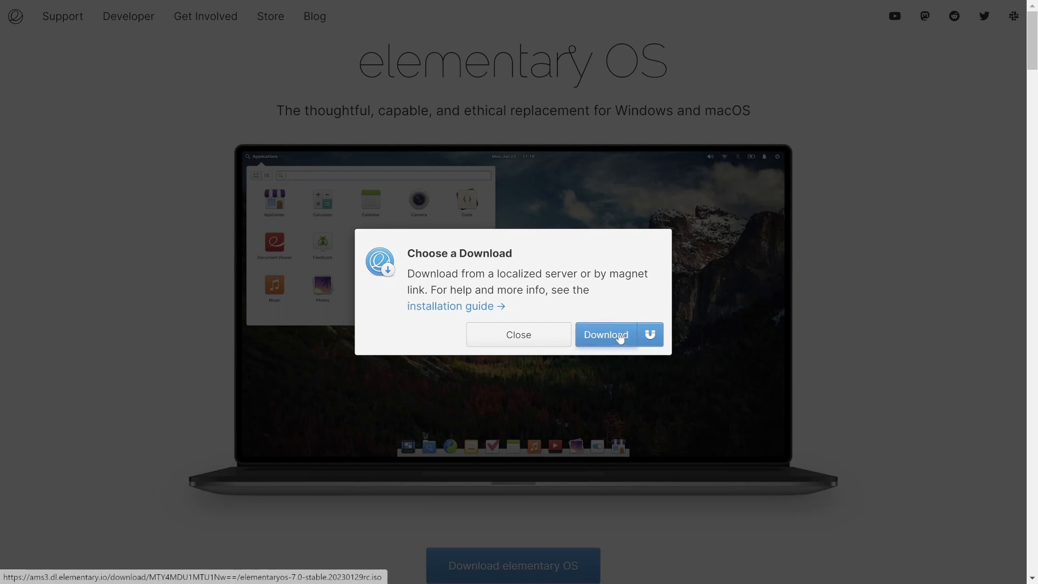
{"action": "scroll", "scroll_direction": "down", "scroll_amount": 3}
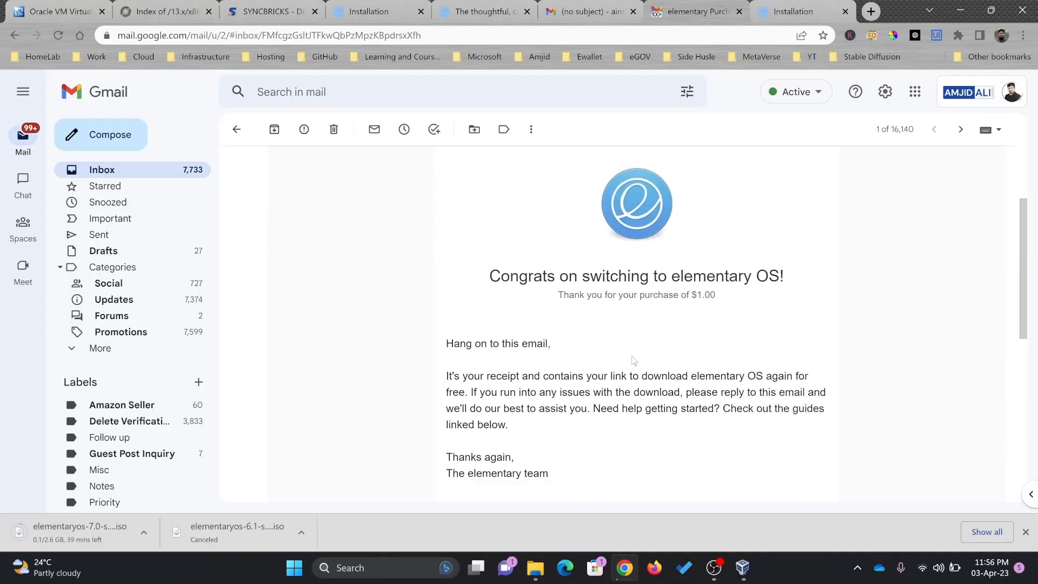
{"action": "scroll", "scroll_direction": "down", "scroll_amount": 3}
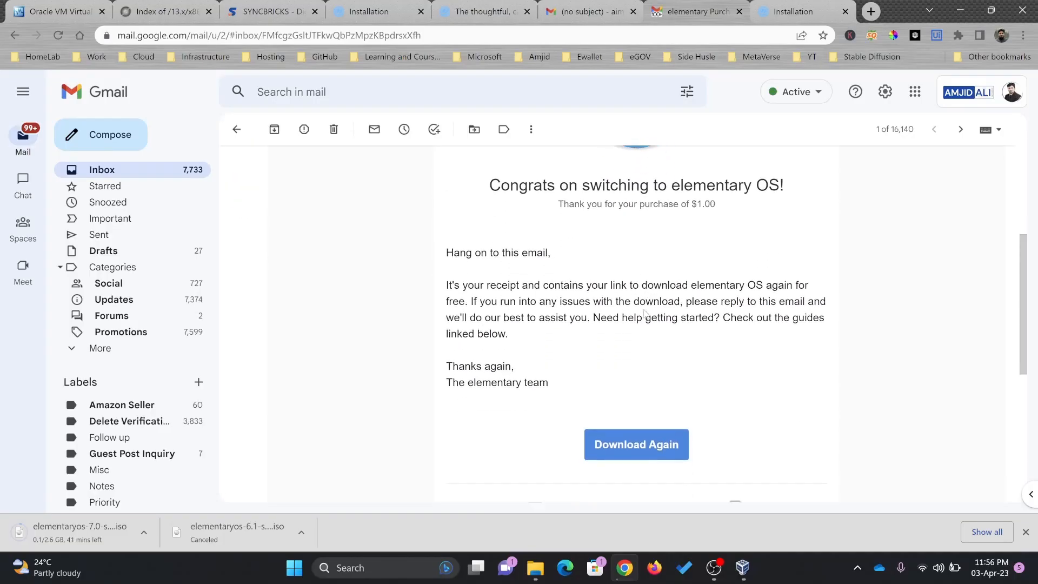
{"action": "scroll", "scroll_direction": "down", "scroll_amount": 3}
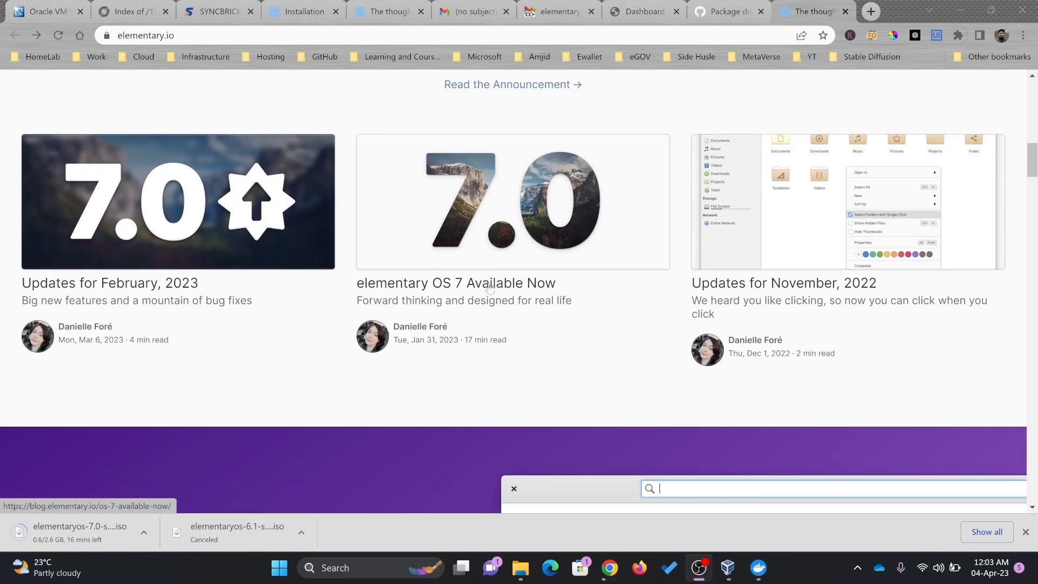
{"action": "mouse_move", "coordinate": [474, 306]}
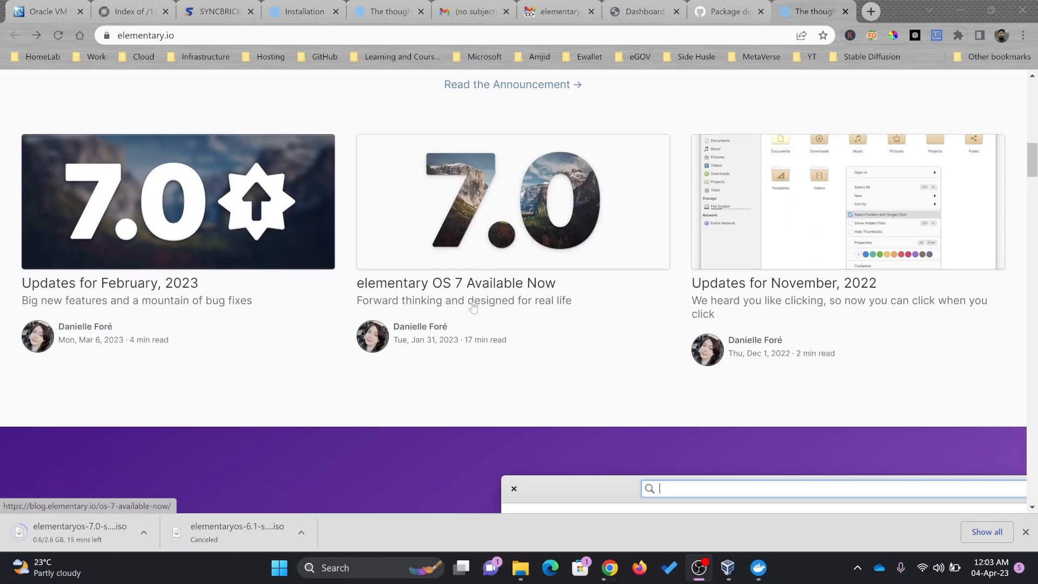
{"action": "mouse_move", "coordinate": [465, 352]}
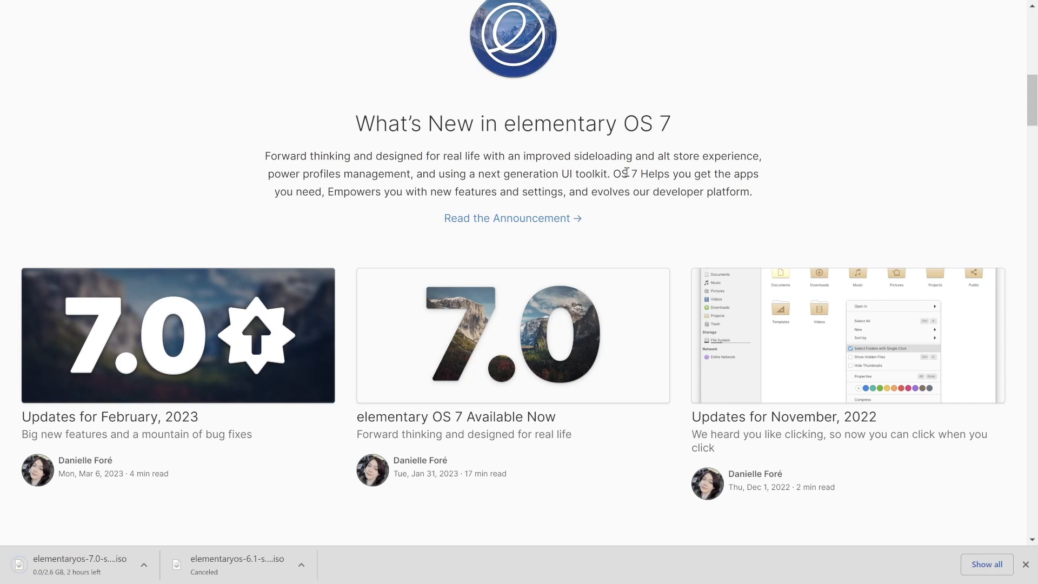
{"action": "mouse_move", "coordinate": [683, 188]}
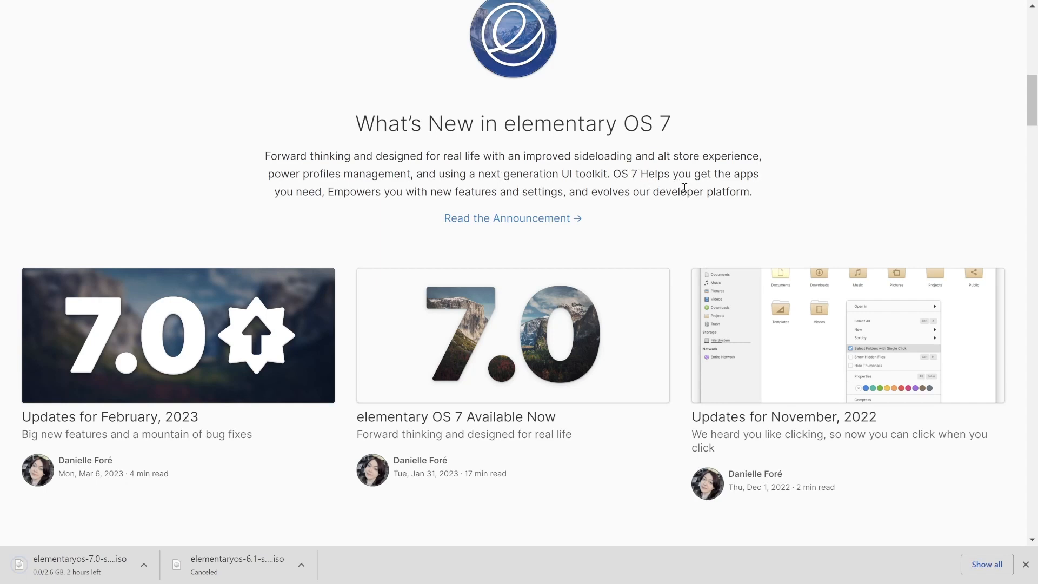
Scroll the home page past What's New, AppCenter and bundled apps to the Download section and press quotes.
{"action": "scroll", "scroll_direction": "down", "scroll_amount": 3}
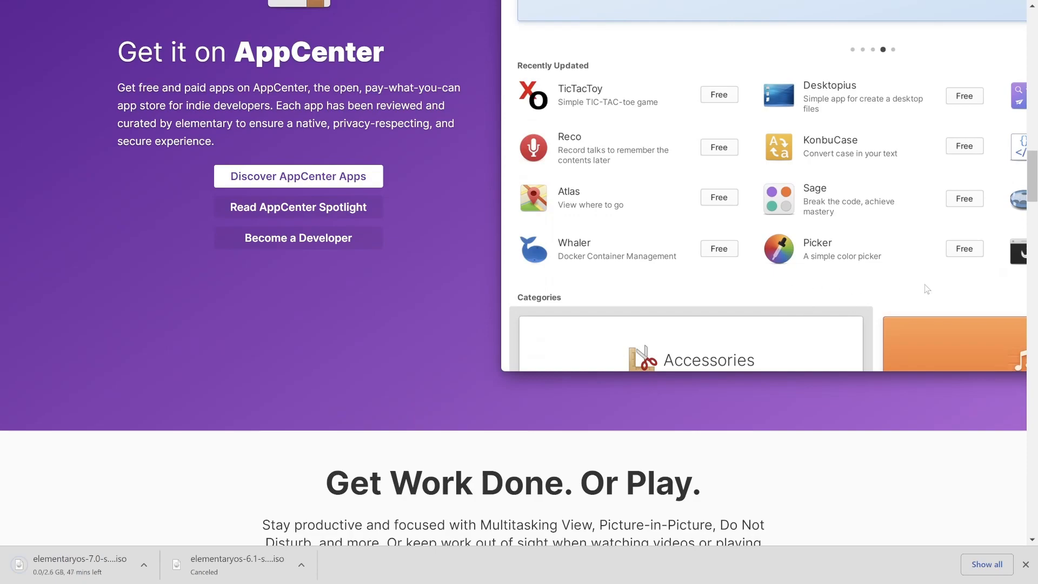
{"action": "scroll", "scroll_direction": "down", "scroll_amount": 3}
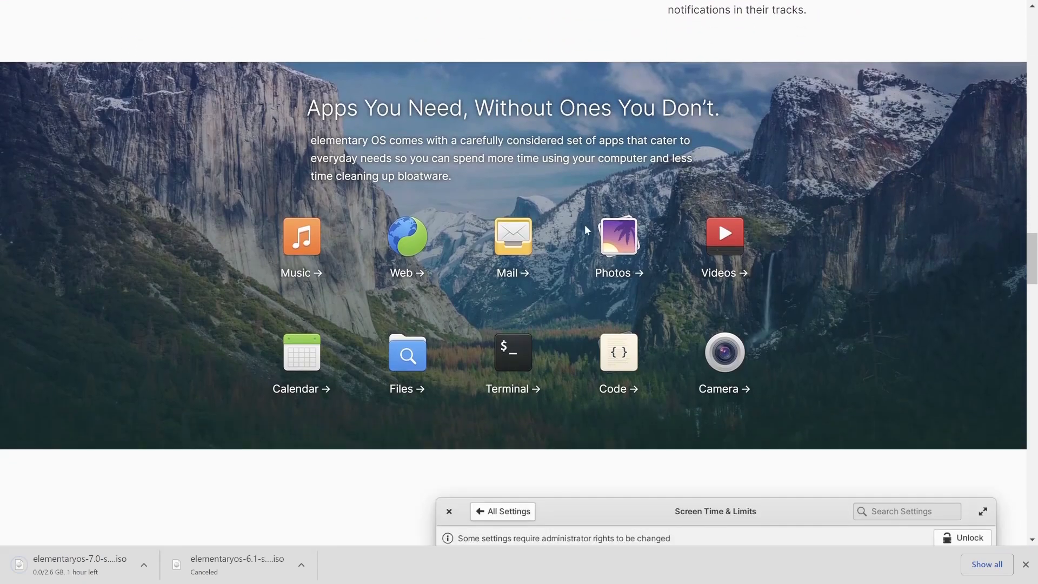
{"action": "mouse_move", "coordinate": [484, 264]}
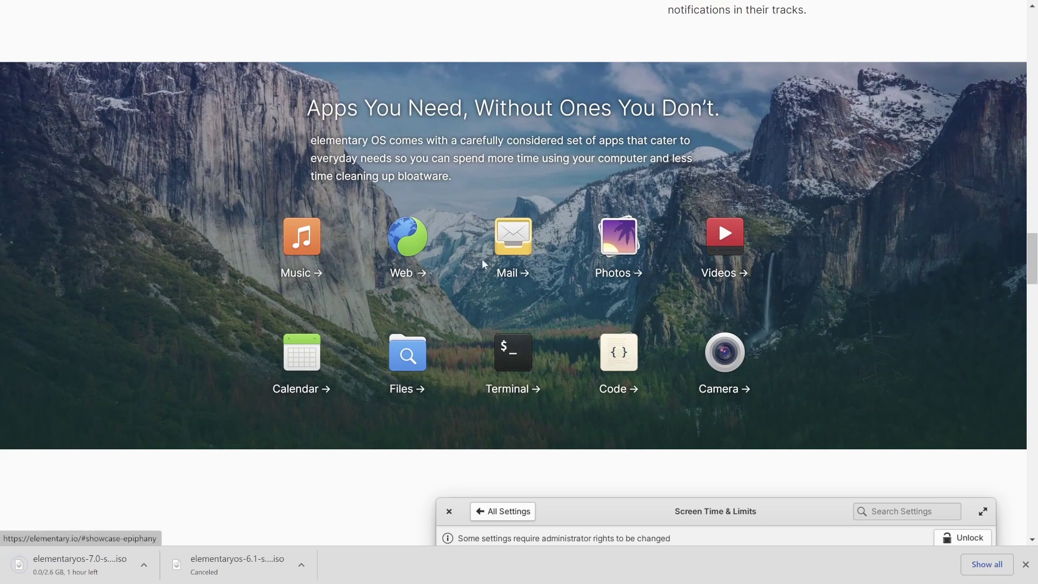
{"action": "mouse_move", "coordinate": [556, 377]}
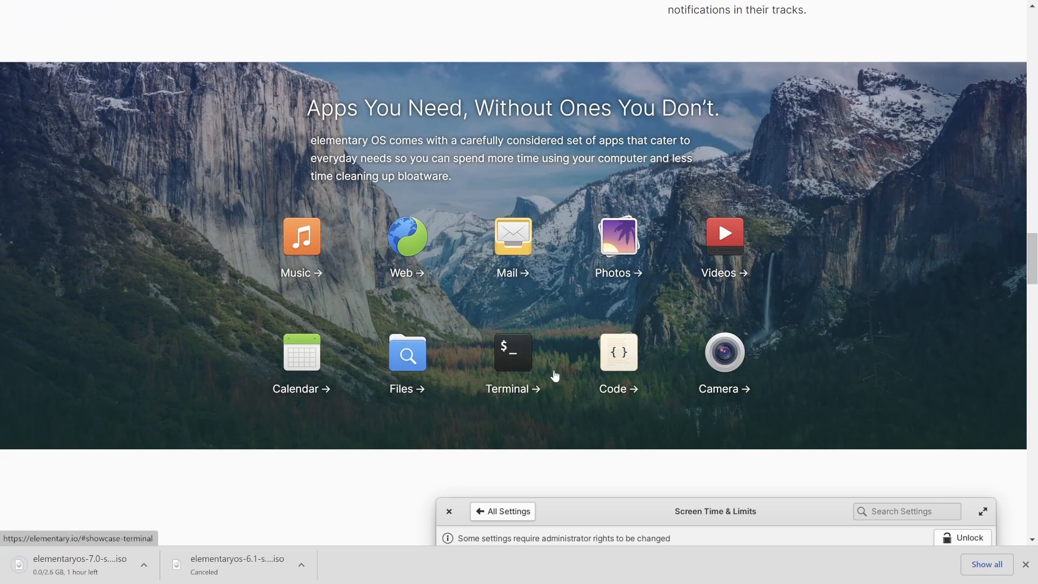
{"action": "scroll", "scroll_direction": "down", "scroll_amount": 3}
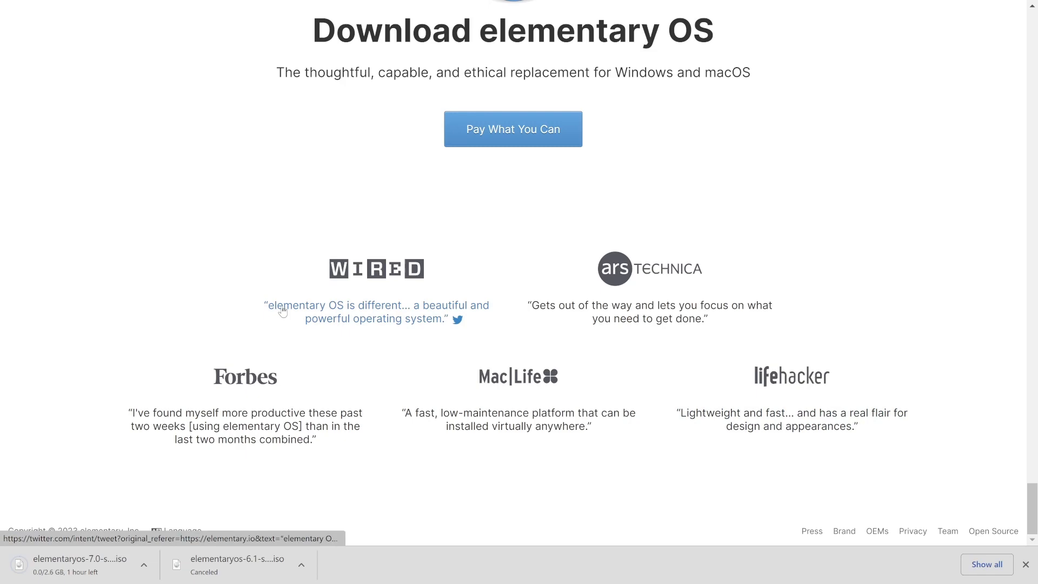
{"action": "mouse_move", "coordinate": [448, 332]}
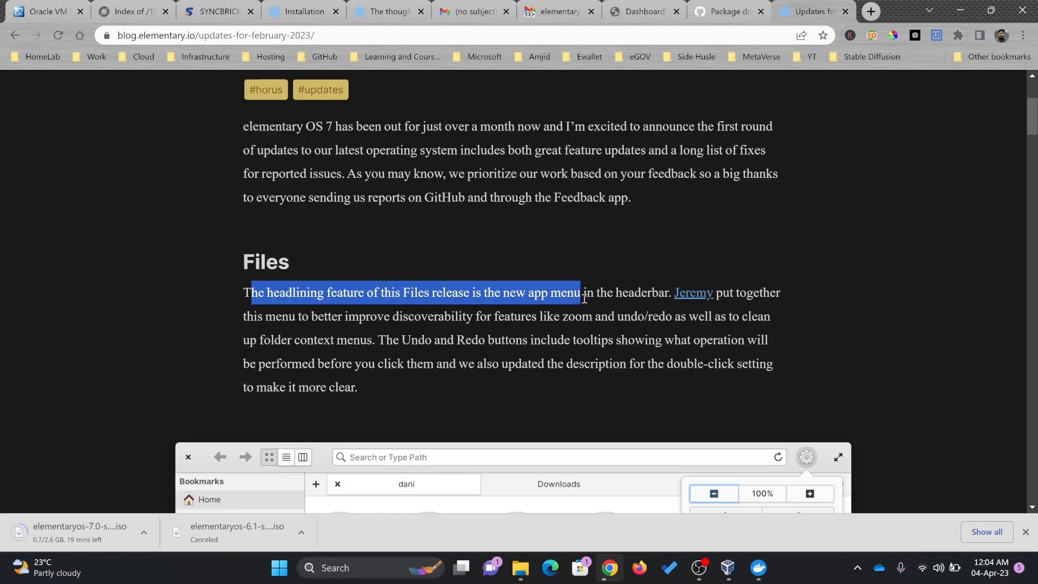
Scroll the 'Updates for February, 2023' post down to its Files section.
{"action": "scroll", "scroll_direction": "down", "scroll_amount": 3}
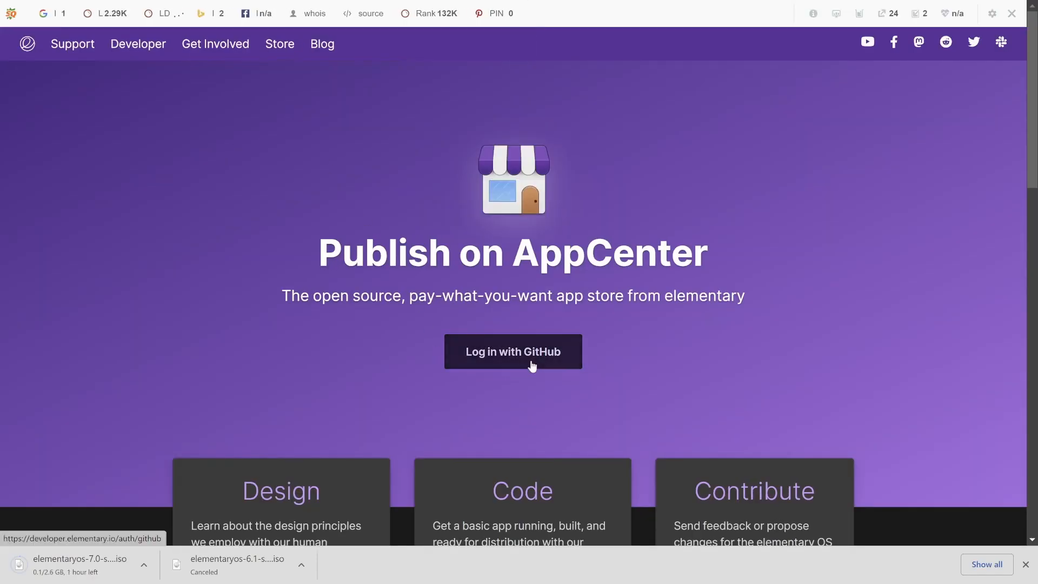
Scroll developer.elementary.io to the Log in with GitHub button and Design, Code, Contribute cards.
{"action": "scroll", "scroll_direction": "down", "scroll_amount": 3}
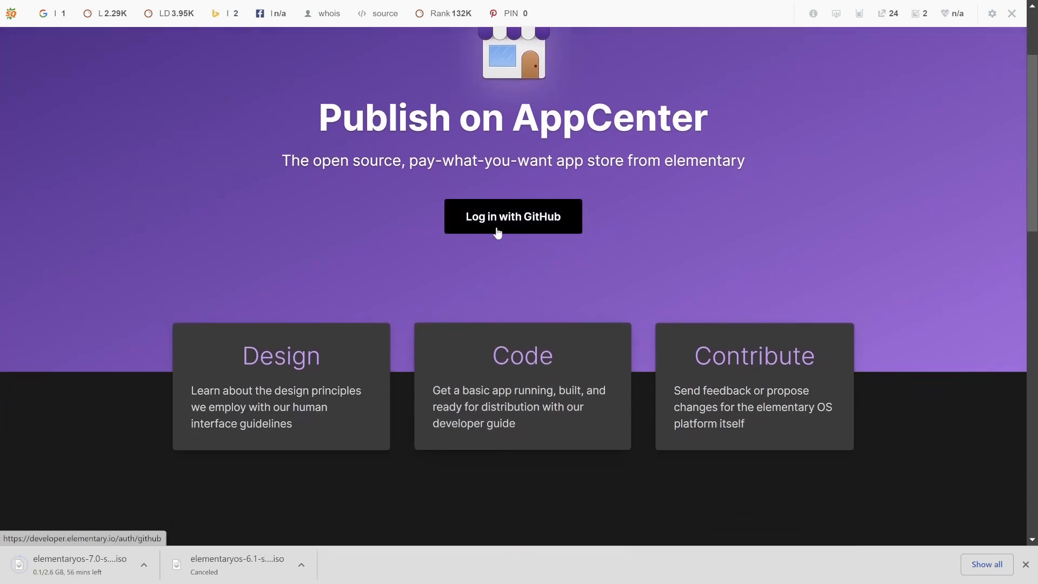
{"action": "mouse_move", "coordinate": [682, 256]}
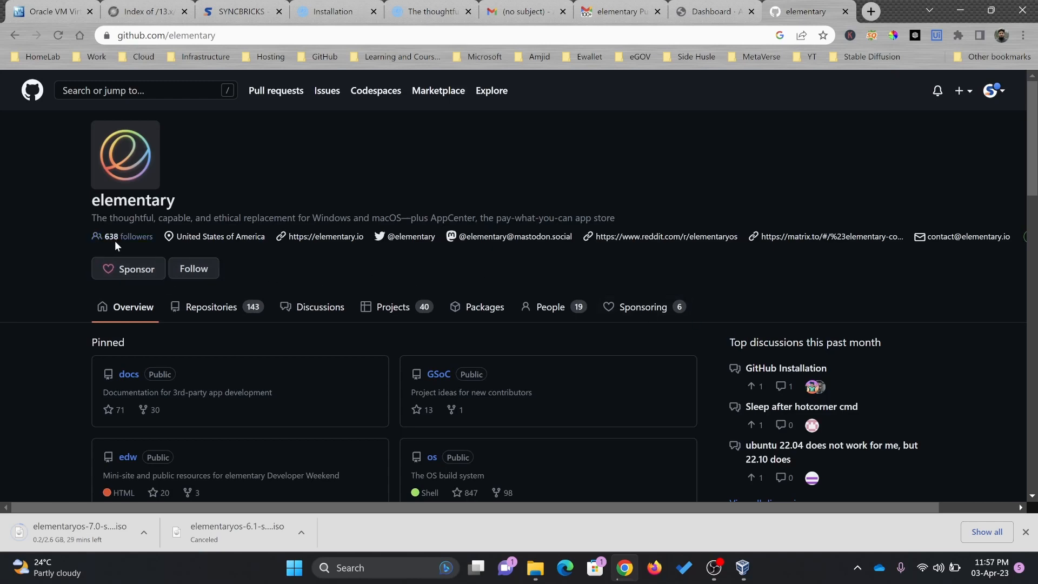
Browse the github.com/elementary Repositories list, then switch back toward the OS 7 release post.
{"action": "left_click", "coordinate": [211, 308]}
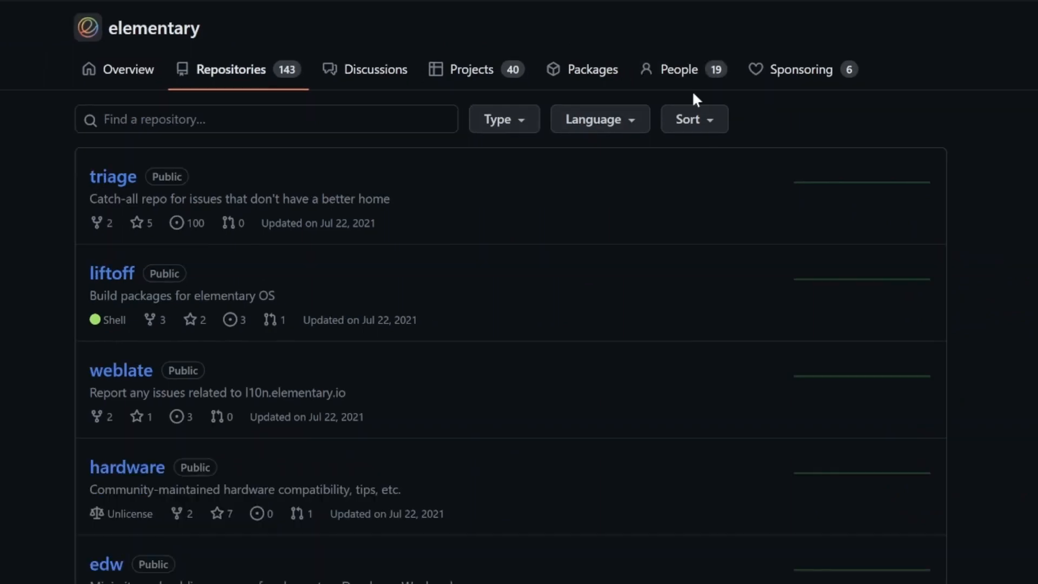
{"action": "left_click", "coordinate": [472, 69]}
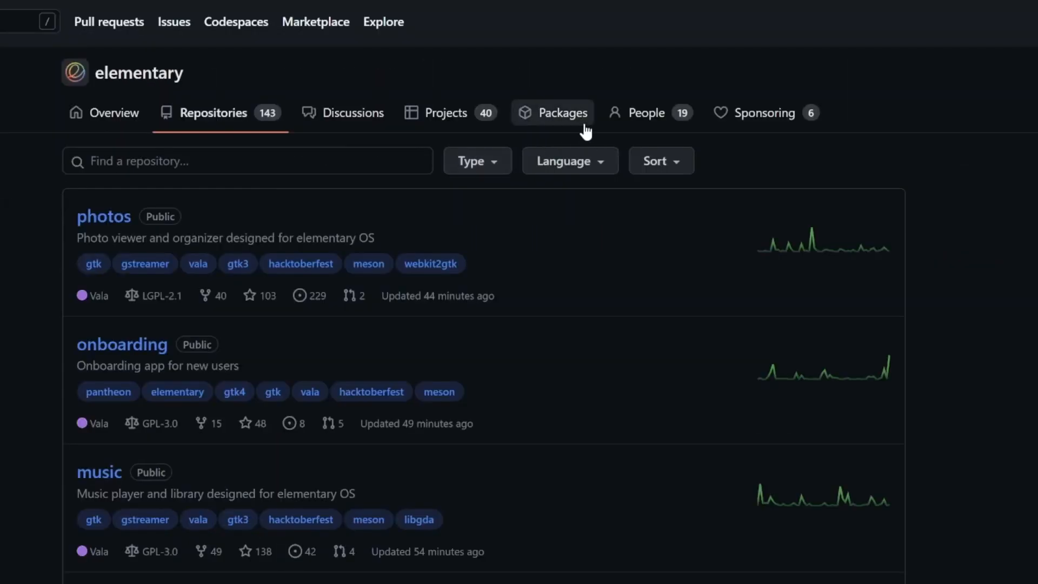
{"action": "left_click", "coordinate": [562, 113]}
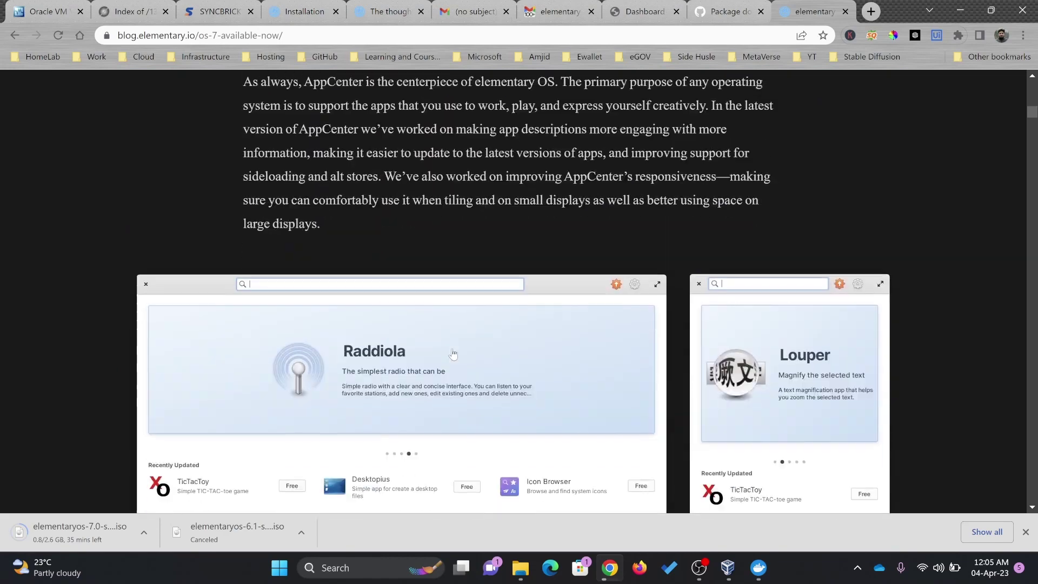
Scroll the OS 7 announcement's AppCenter section to the Hourglass Alarm, Stopwatch and Timer screenshots.
{"action": "scroll", "scroll_direction": "down", "scroll_amount": 3}
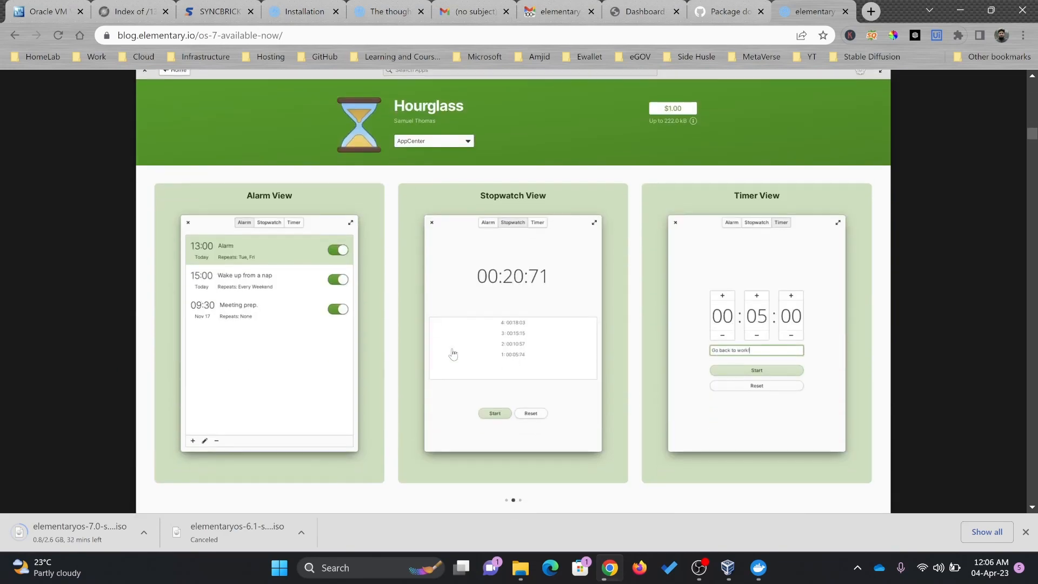